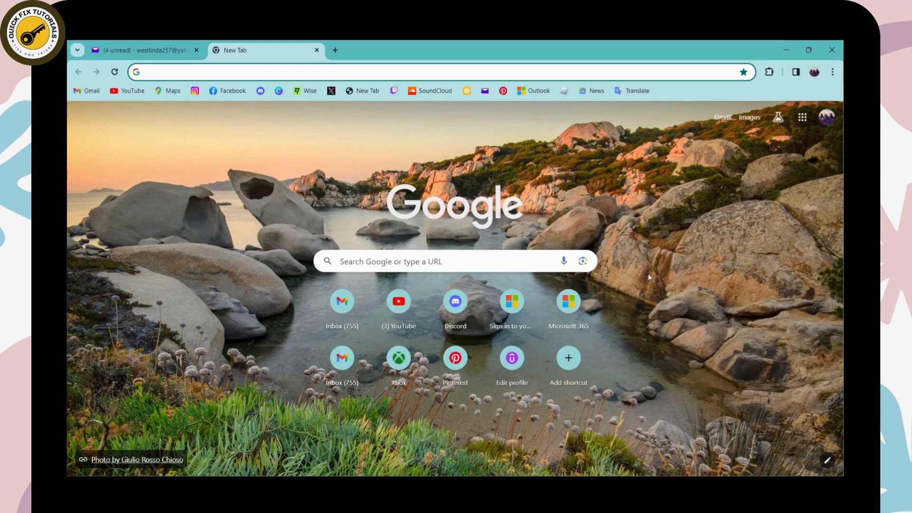
Search Google for "td bank online account login" and land on TD Bank's My TD page.
left_click(426, 261)
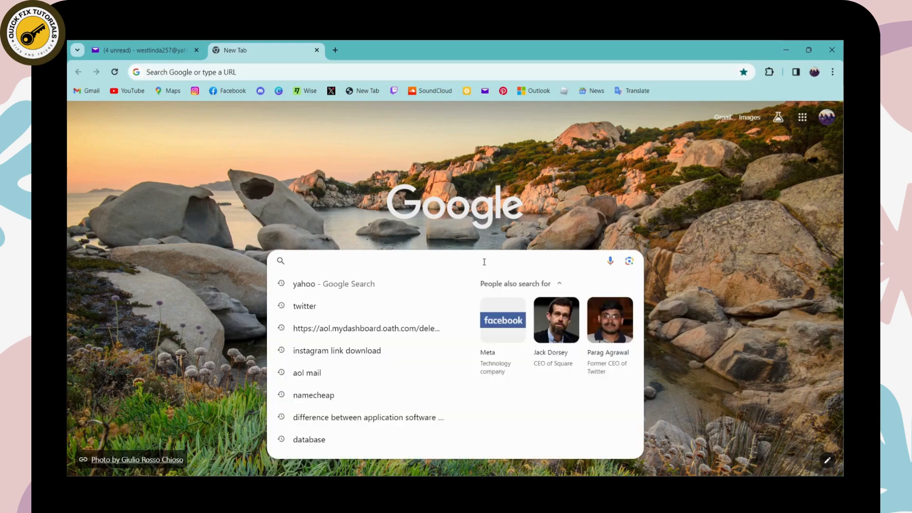
type("td bank")
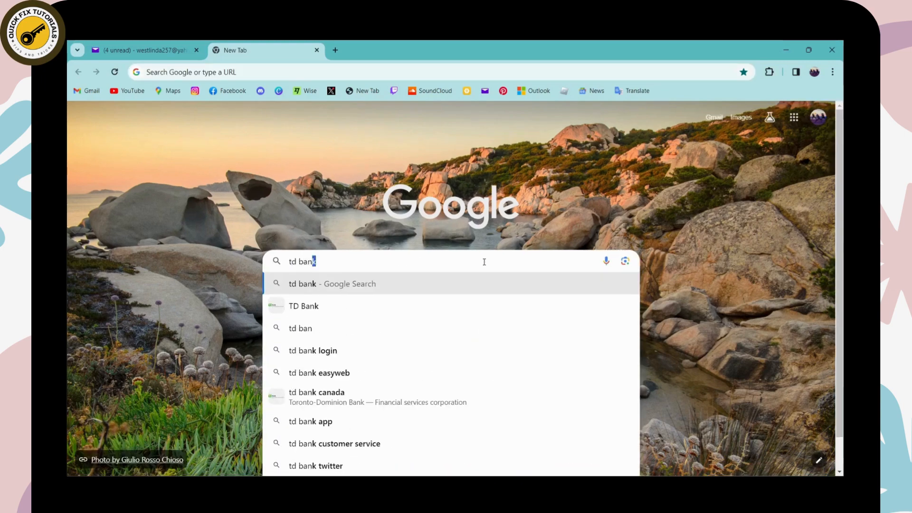
type("online")
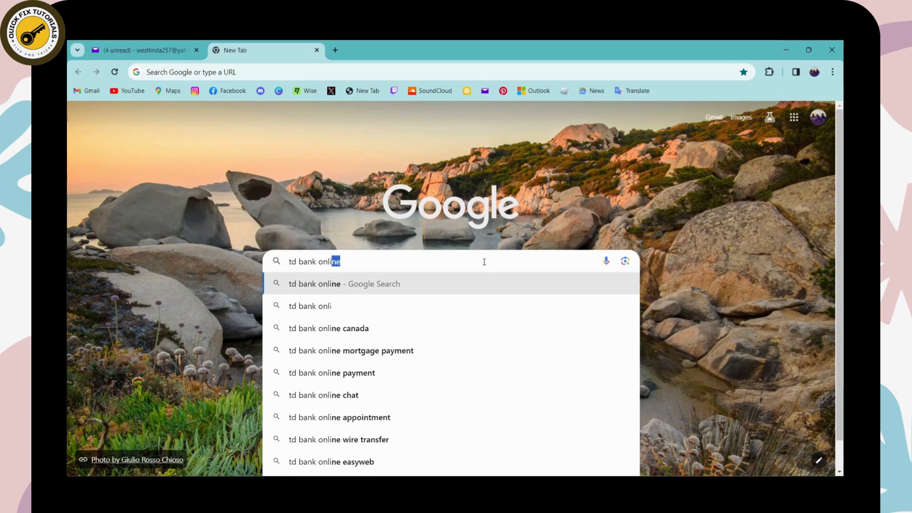
type("account login")
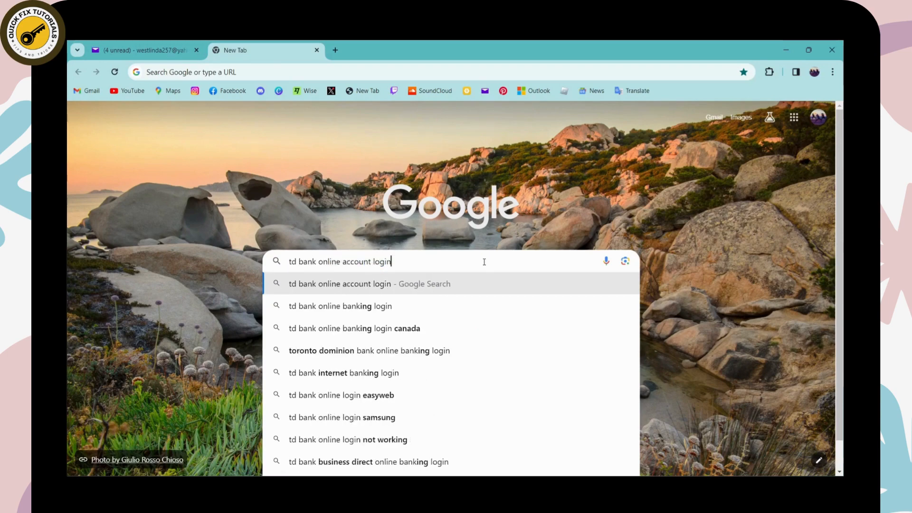
key("Enter")
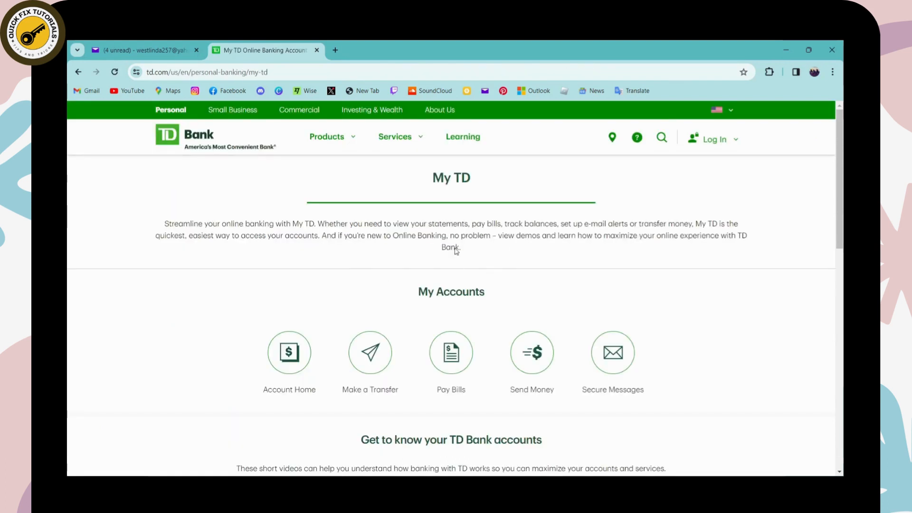
mouse_move(613, 241)
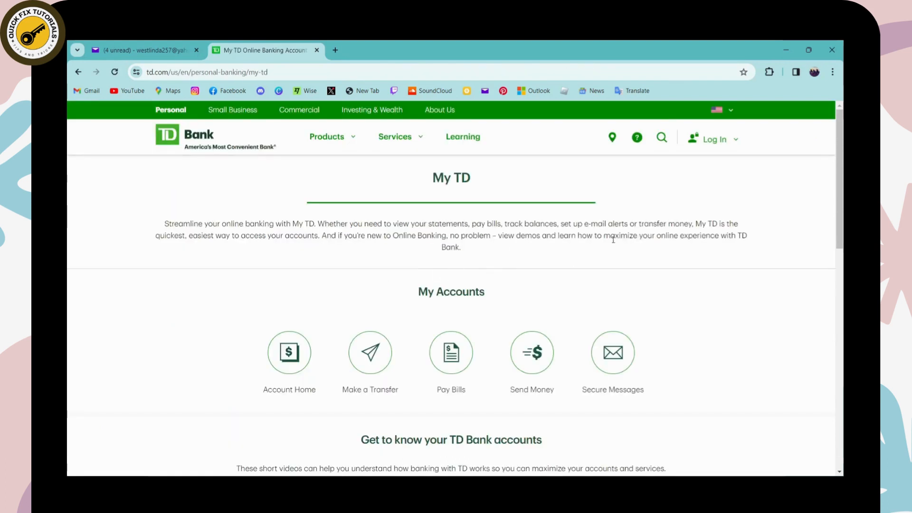
Expand the Log In menu in the My TD header to list account types.
left_click(714, 139)
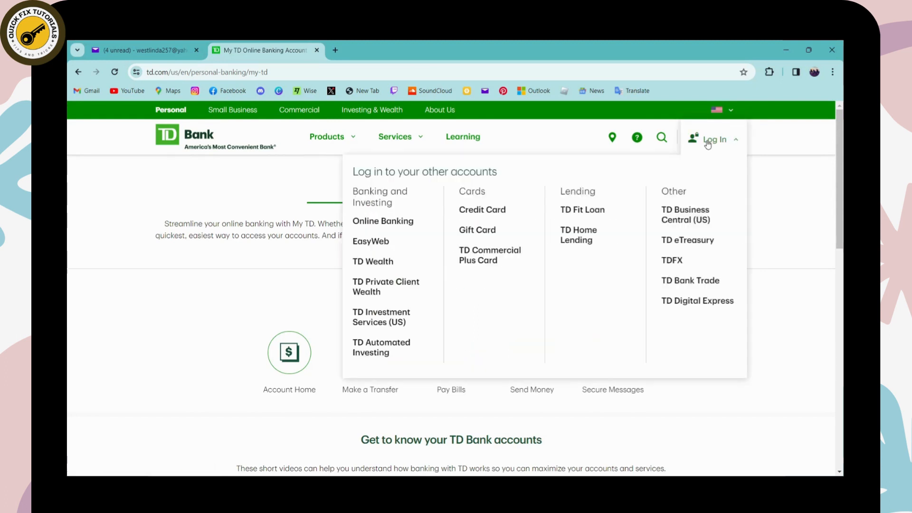
mouse_move(382, 223)
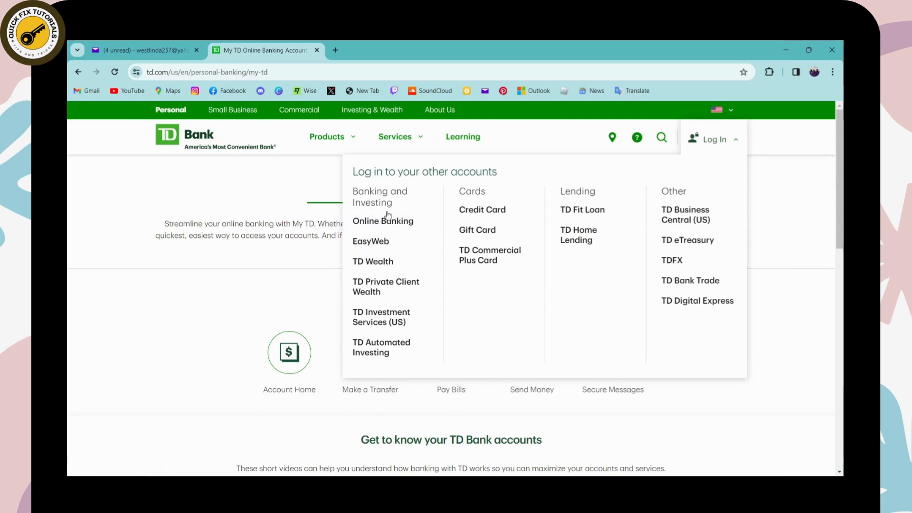
Reach the Online Banking sign-in page, allow location access, and enter the user name and password.
left_click(383, 221)
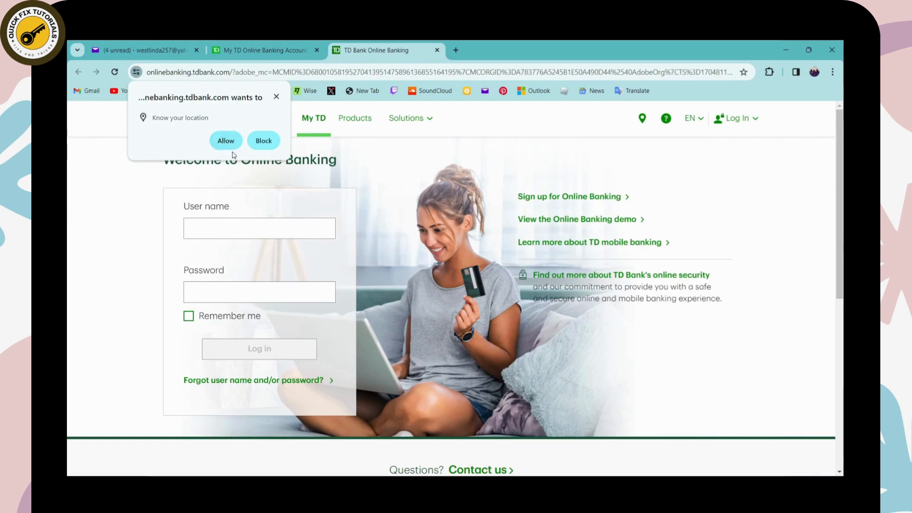
left_click(226, 141)
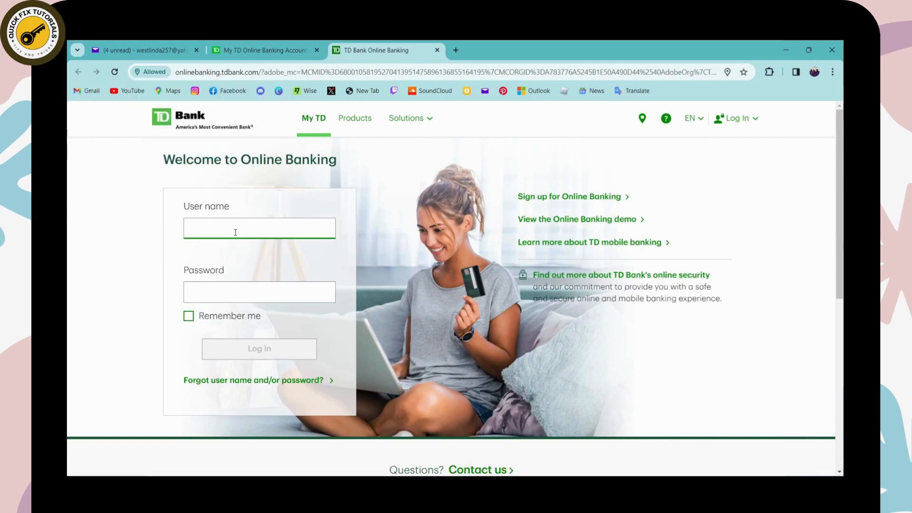
left_click(259, 228)
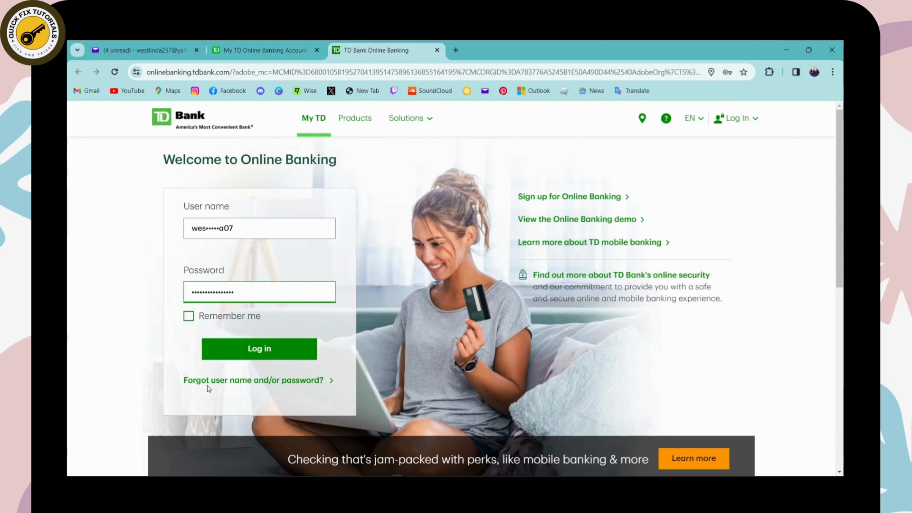
mouse_move(303, 385)
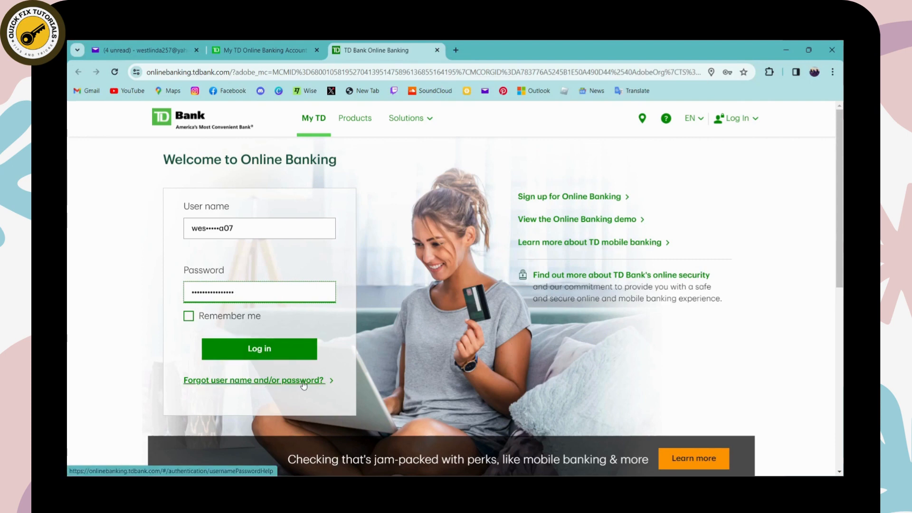
Go to the User Name and Password Help page via 'Forgot user name and/or password?'.
left_click(253, 380)
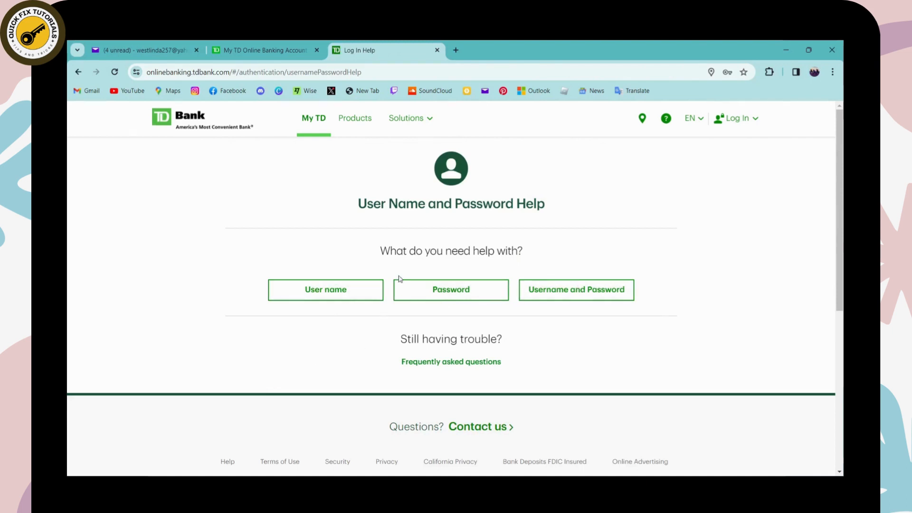
mouse_move(569, 293)
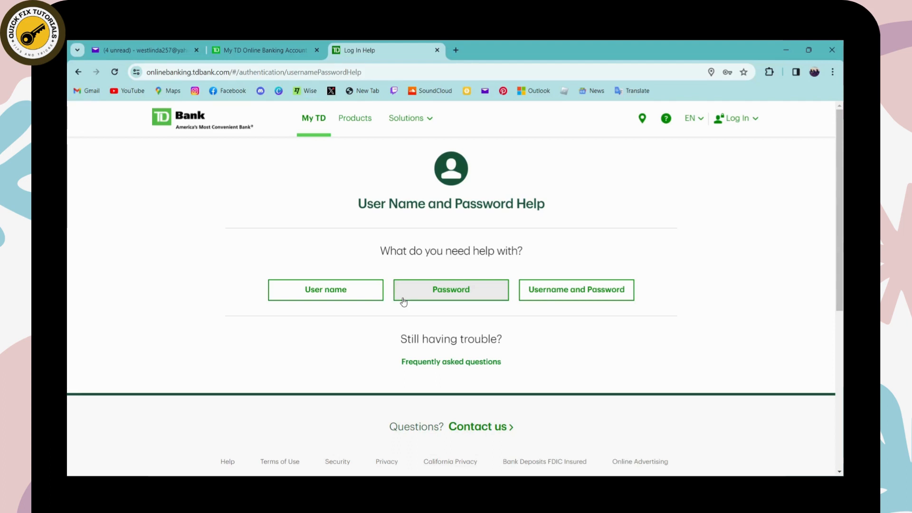
mouse_move(161, 195)
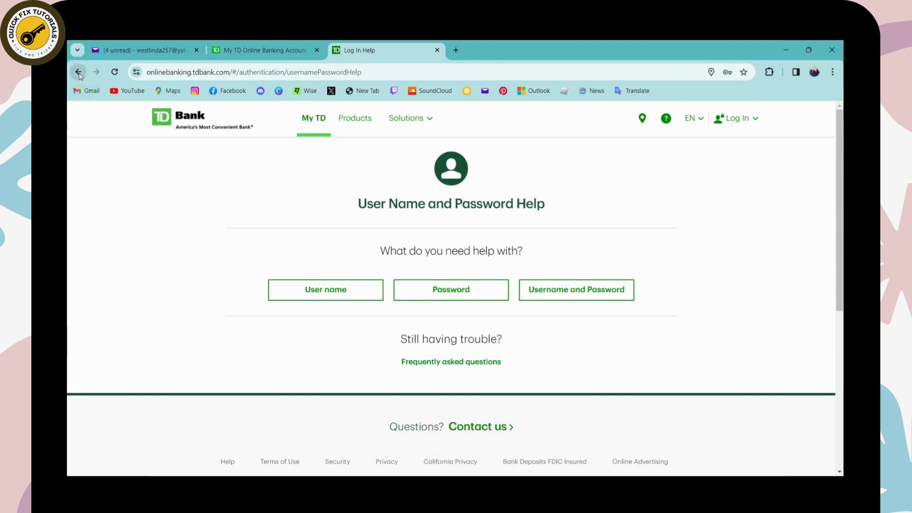
Return to the sign-in page with Back and tick Remember me on the cleared form.
left_click(77, 72)
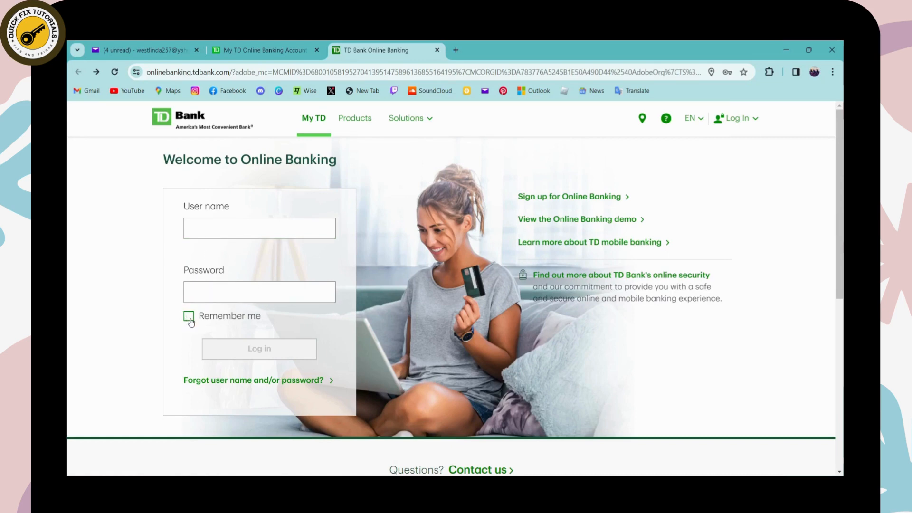
left_click(188, 316)
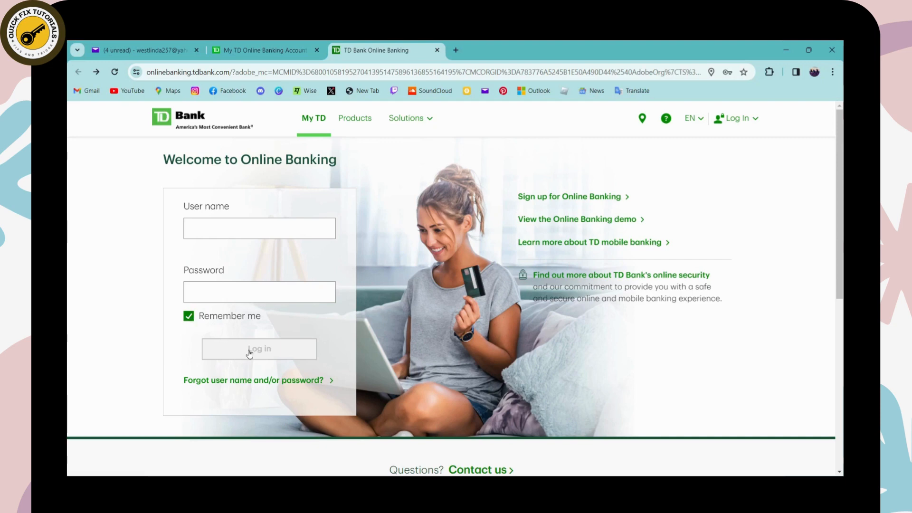